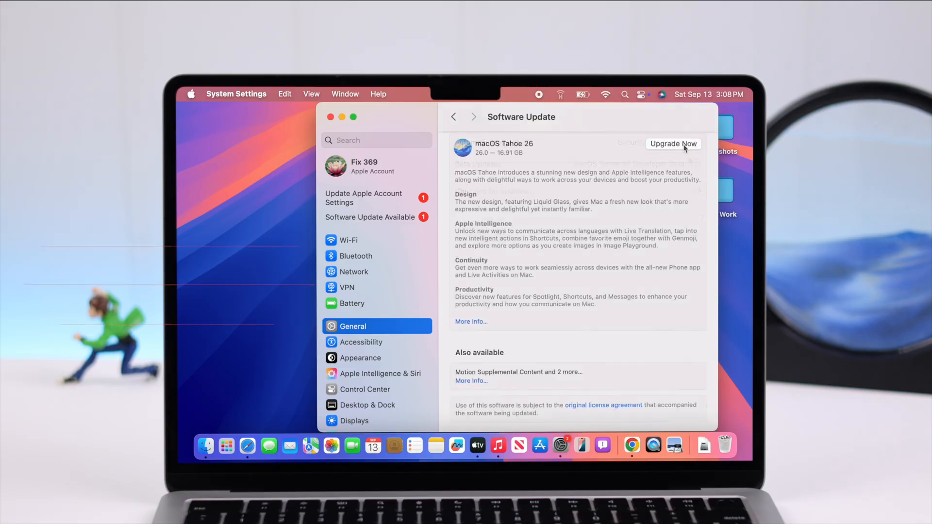
Step: Attempt the macOS Tahoe 26 upgrade, then browse Apple's macOS page to the compatible Mac models list
scroll("down", 3)
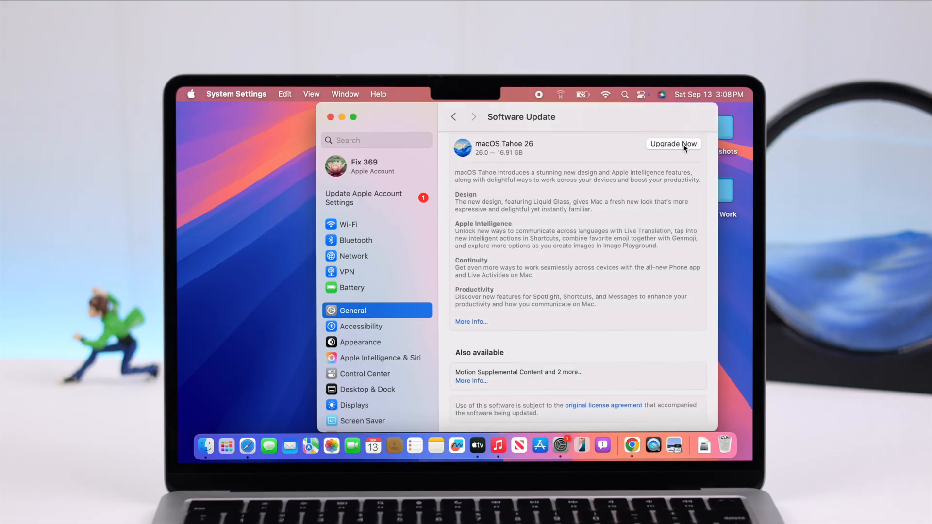
left_click(673, 144)
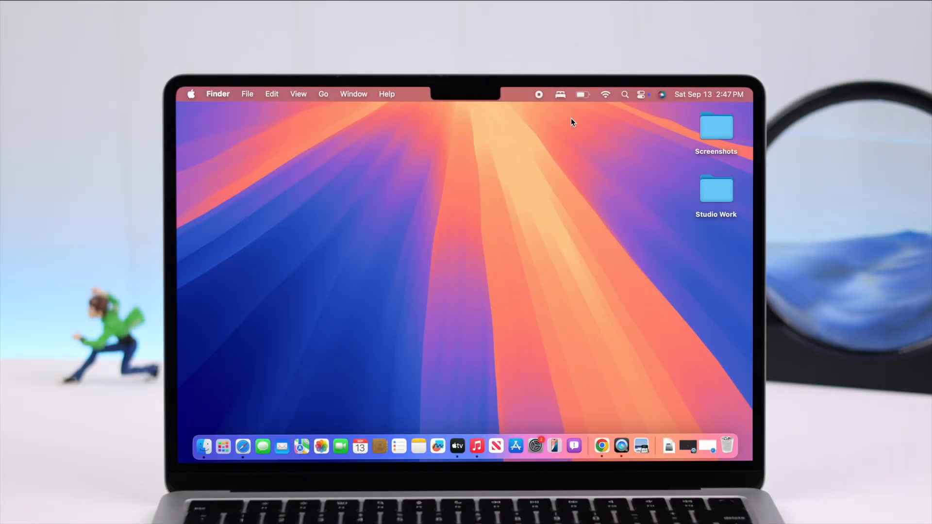
mouse_move(574, 114)
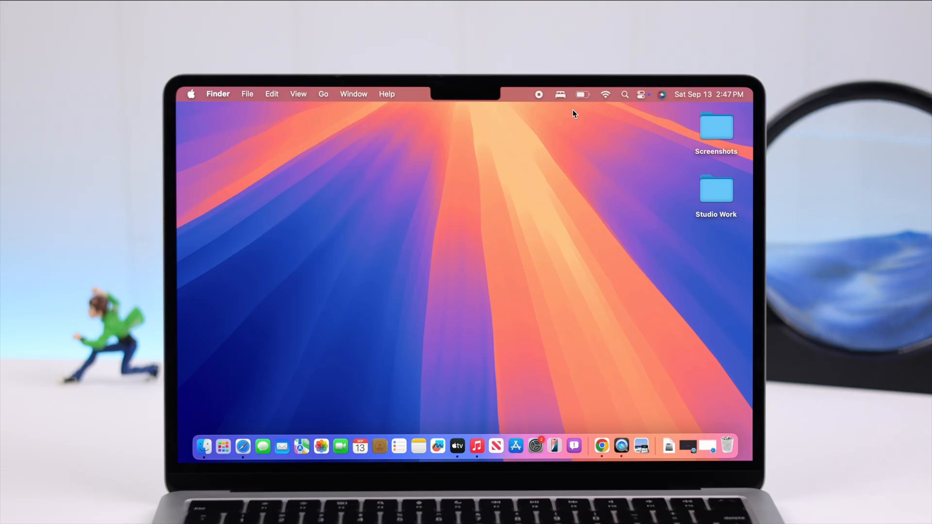
left_click(582, 95)
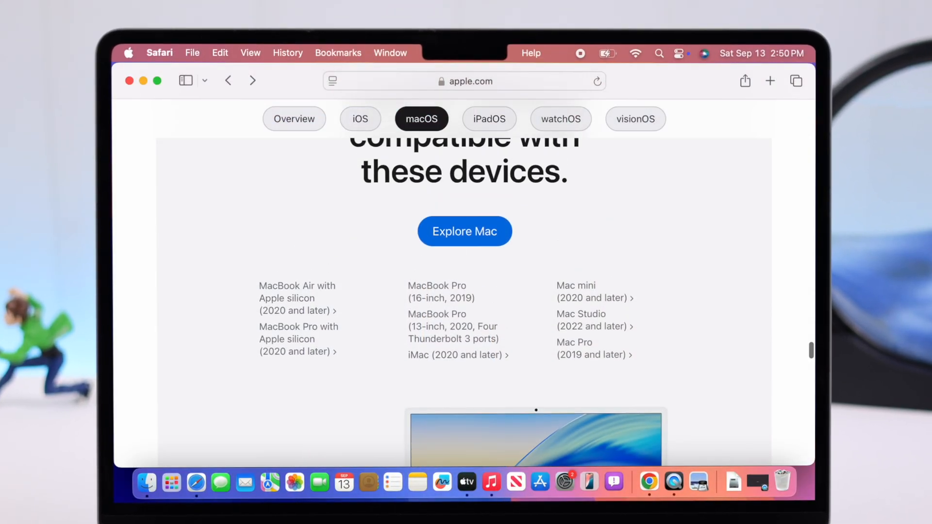
scroll("up", 3)
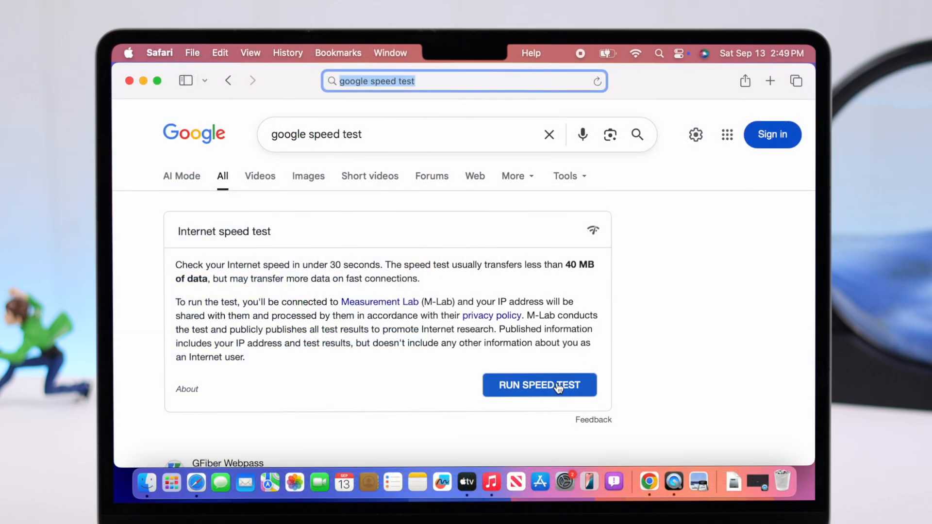
Step: Run Google's internet speed test, then force quit the frozen System Settings via the Apple menu
left_click(538, 384)
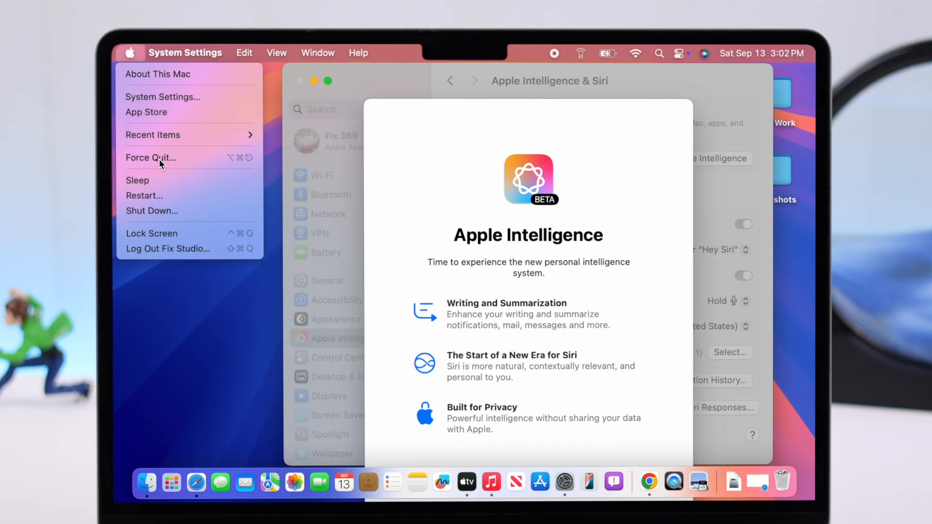
left_click(151, 158)
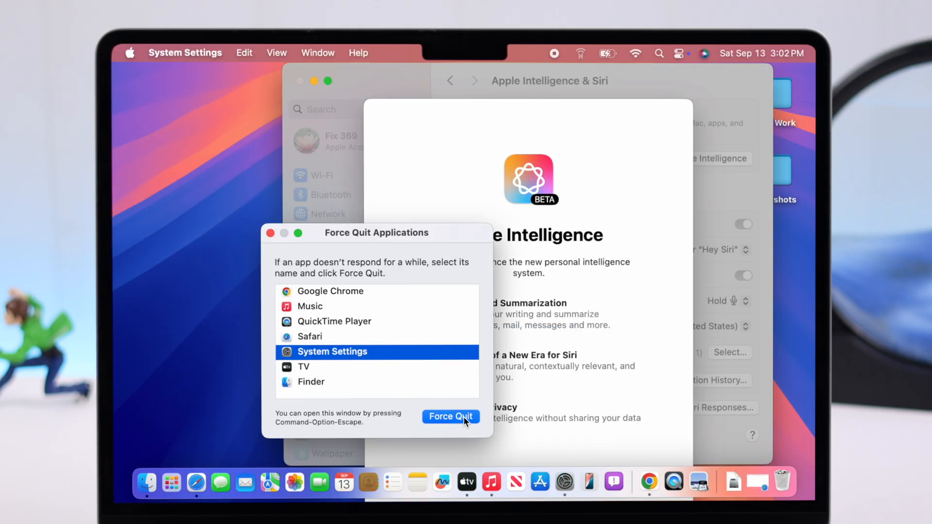
left_click(449, 416)
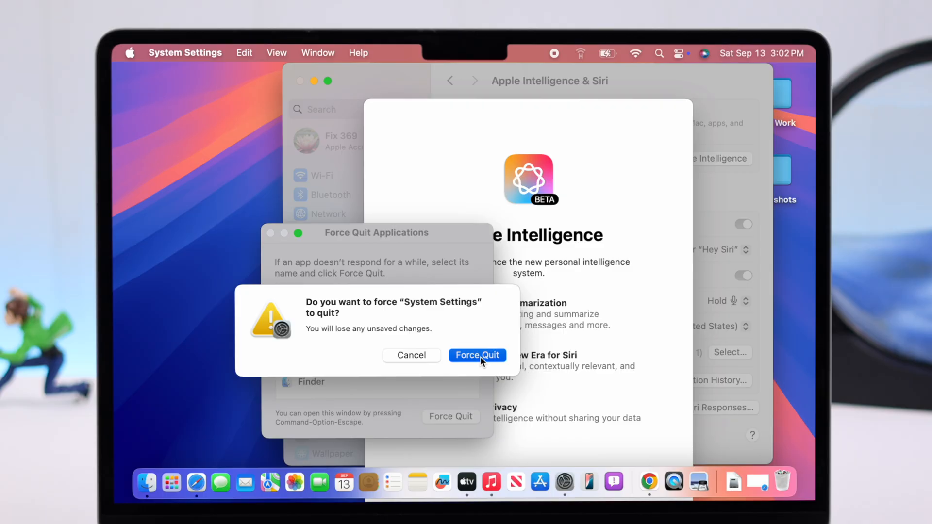
left_click(476, 356)
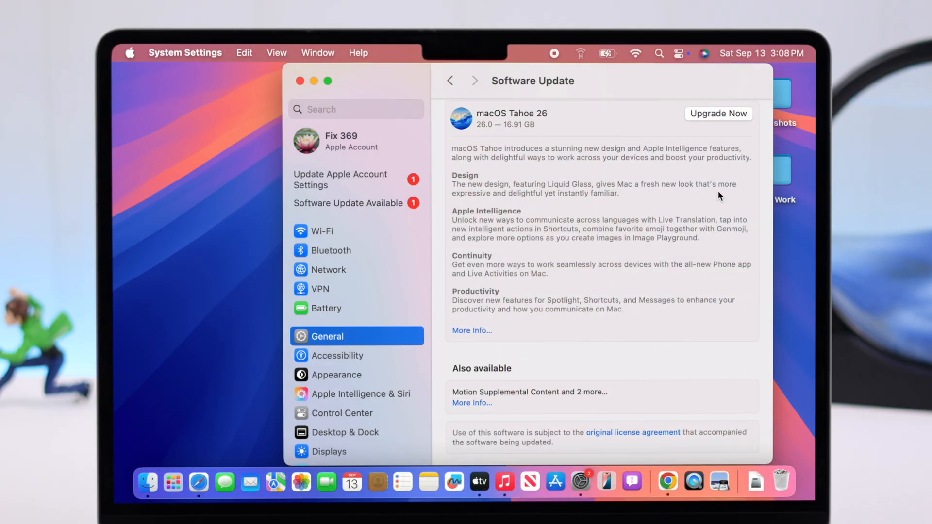
mouse_move(734, 119)
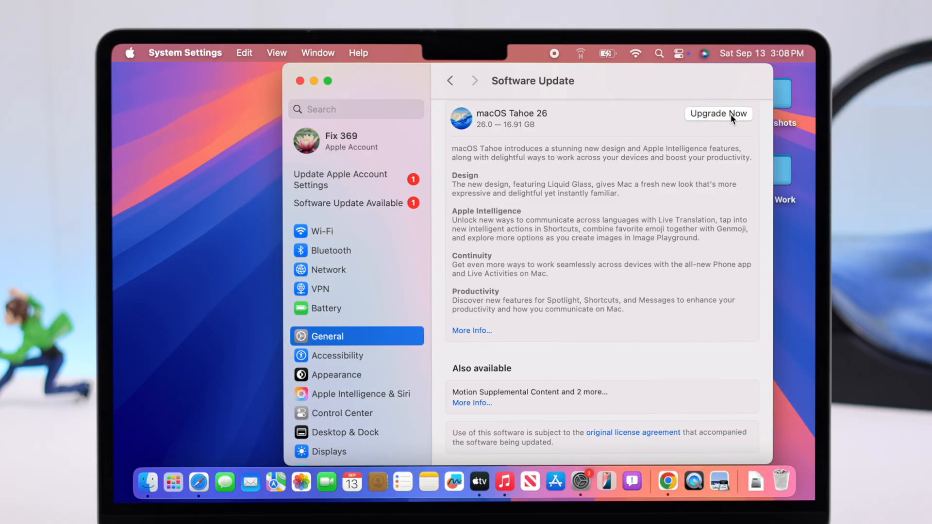
mouse_move(718, 152)
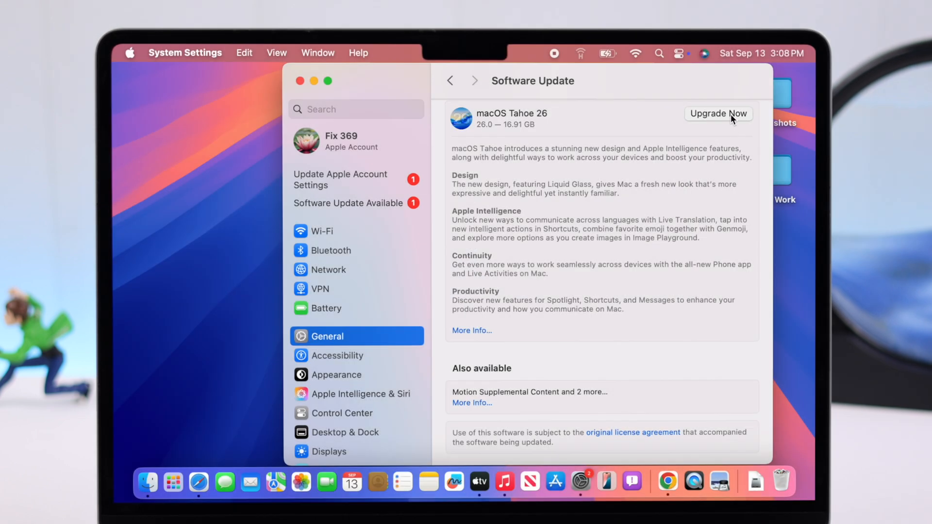
Step: Install the Motion Supplemental Content and Pro Video Formats updates from the Also available list
scroll("up", 3)
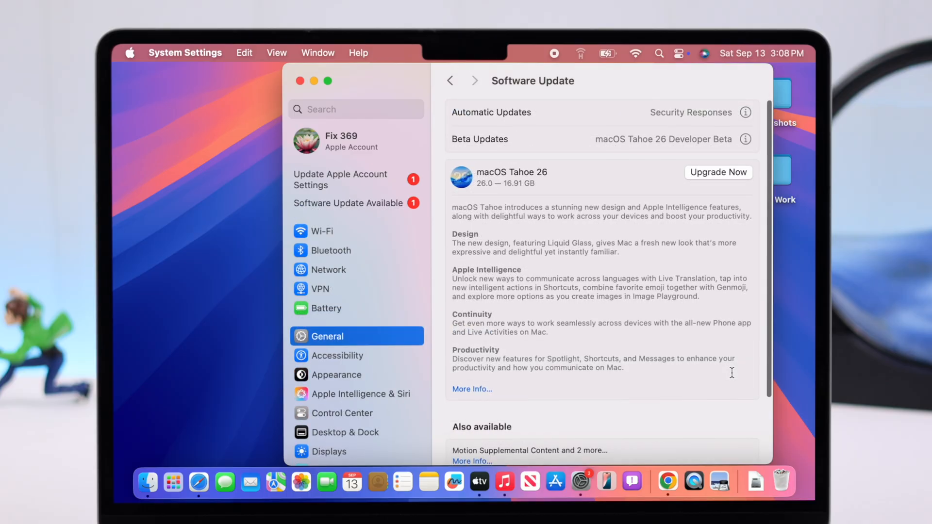
scroll("down", 3)
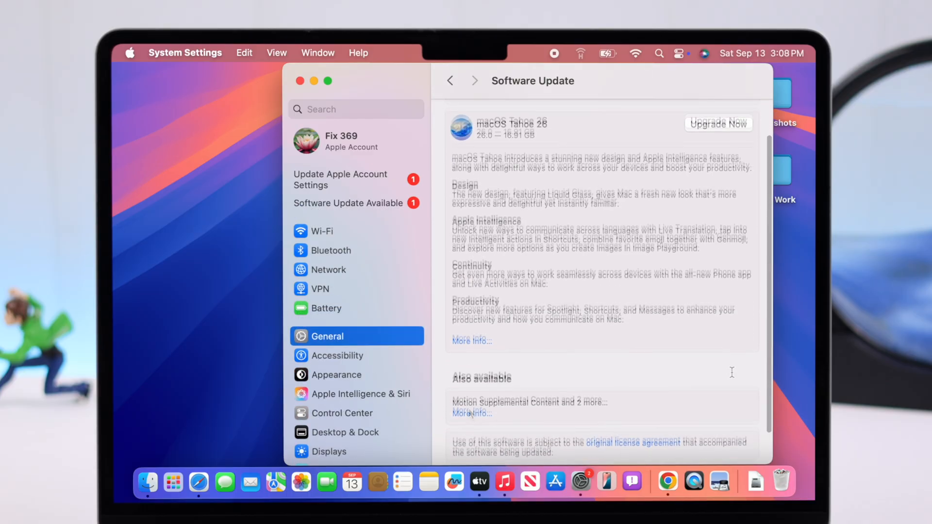
left_click(472, 413)
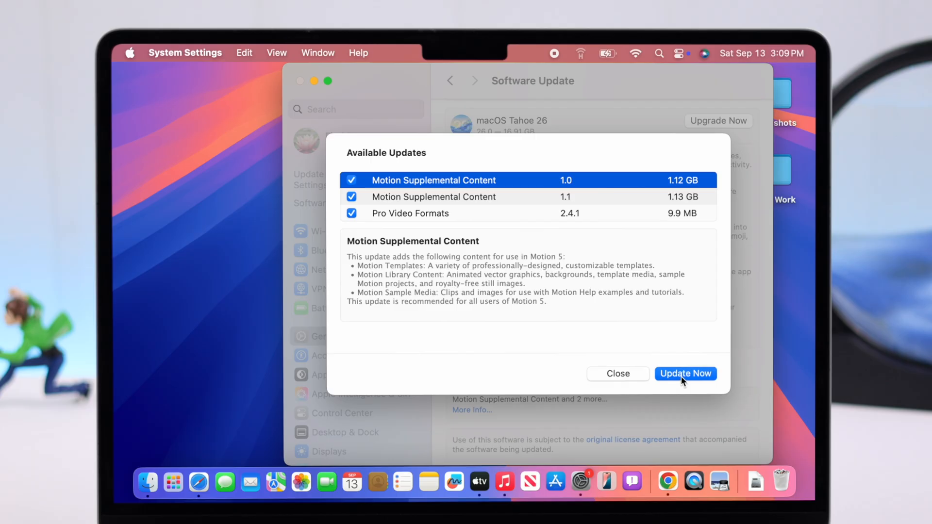
left_click(685, 373)
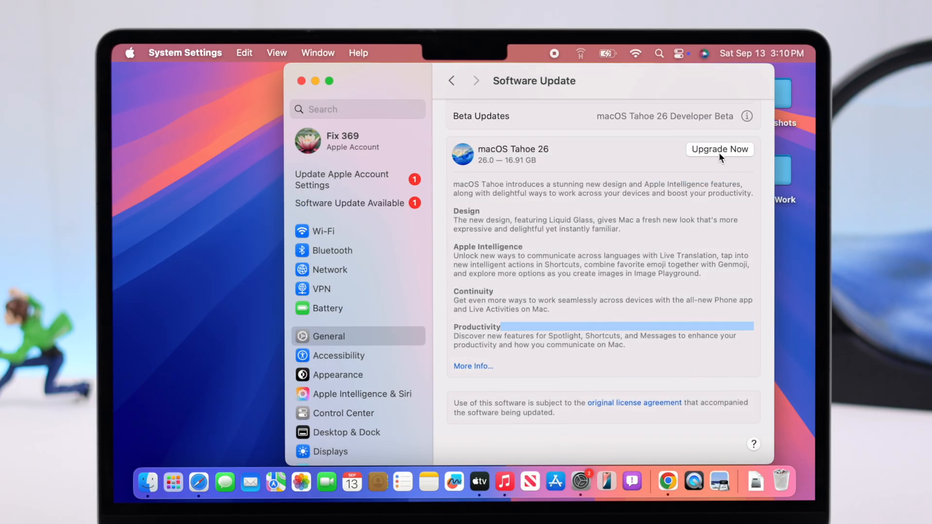
Step: Start the macOS Tahoe 26 upgrade, then return to the General settings overview
left_click(720, 149)
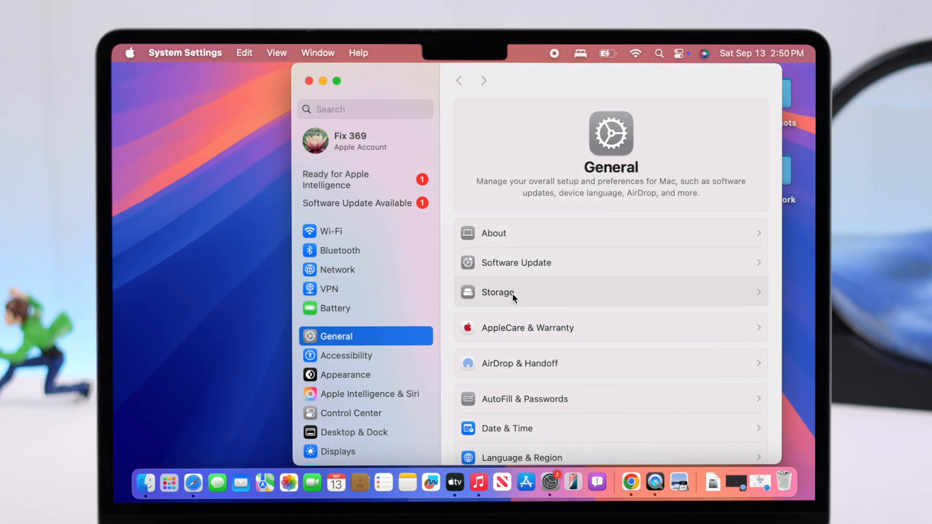
Step: Check Macintosh HD storage: 146.71 GB of 245.11 GB used, with space-saving recommendations
left_click(496, 292)
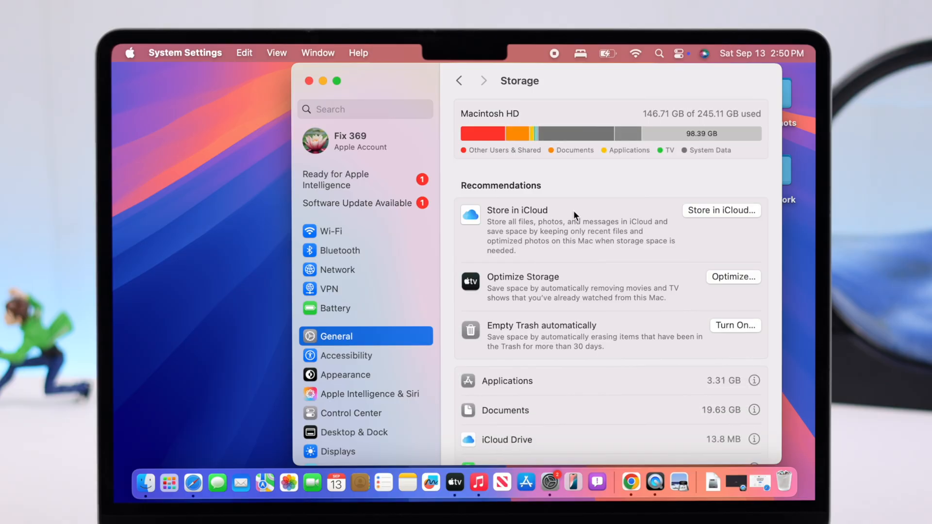
mouse_move(654, 120)
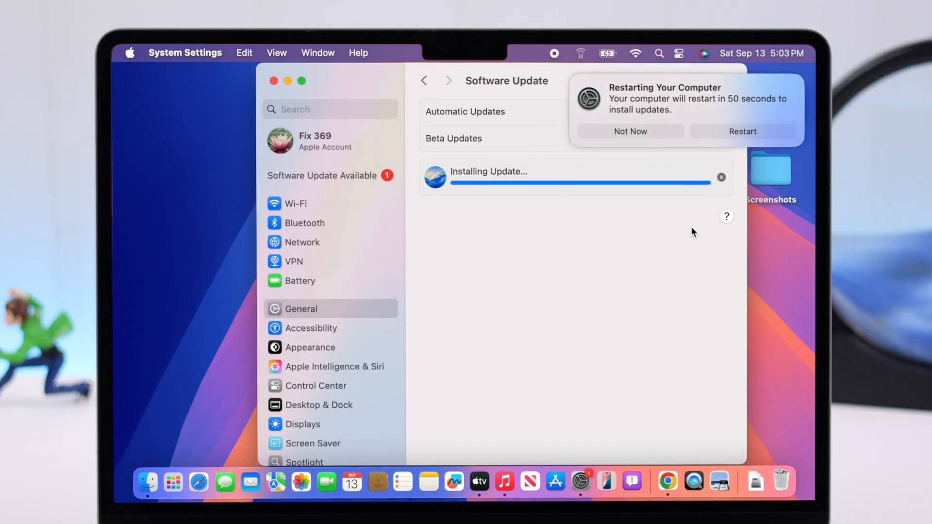
mouse_move(654, 160)
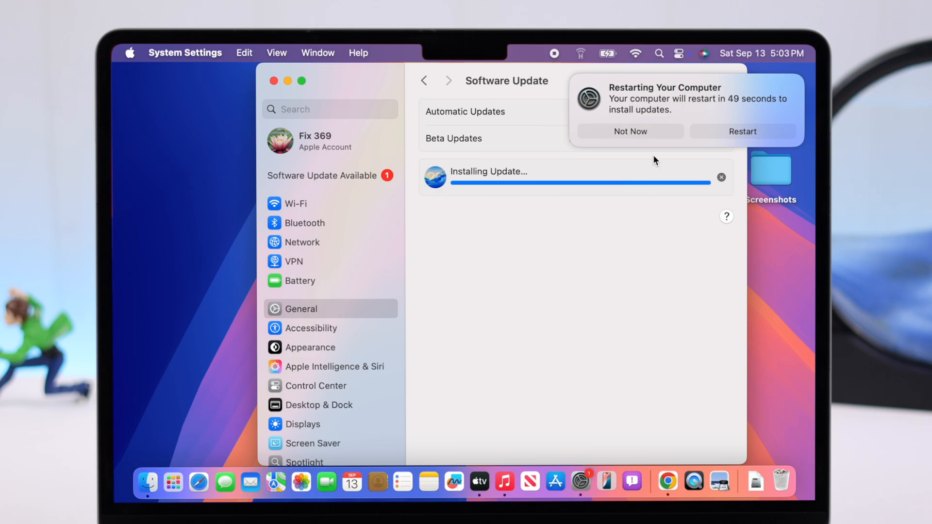
Step: Restart the Mac now from the notification to finish installing the macOS update
left_click(742, 131)
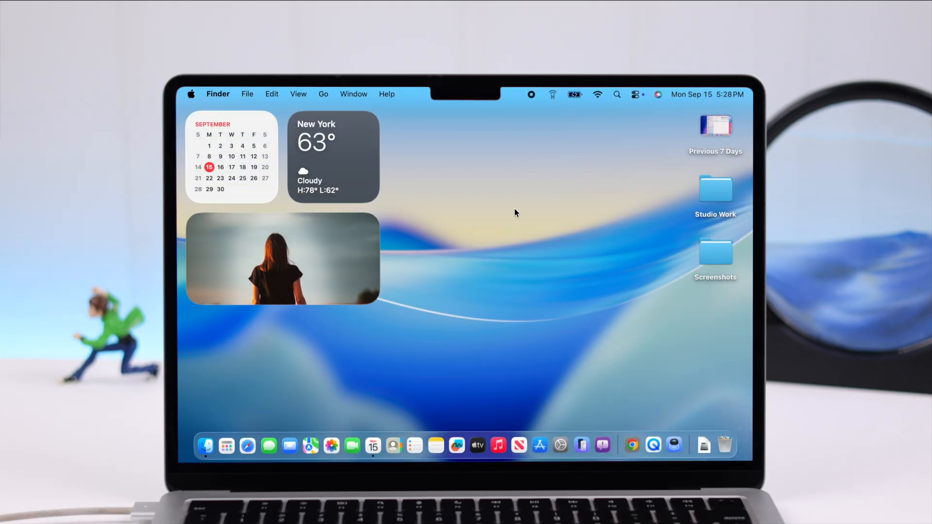
Step: Show Control Center with Wi-Fi, Bluetooth and sound controls on the new Tahoe desktop
left_click(637, 94)
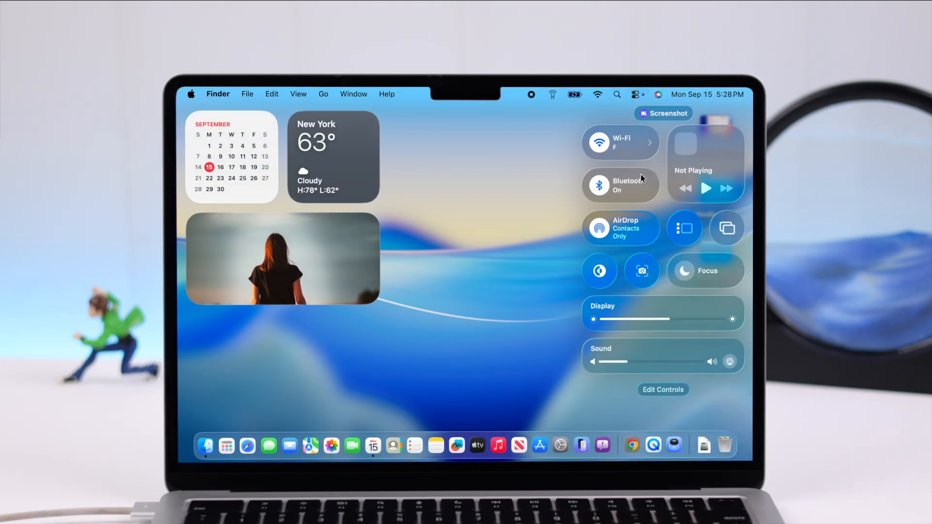